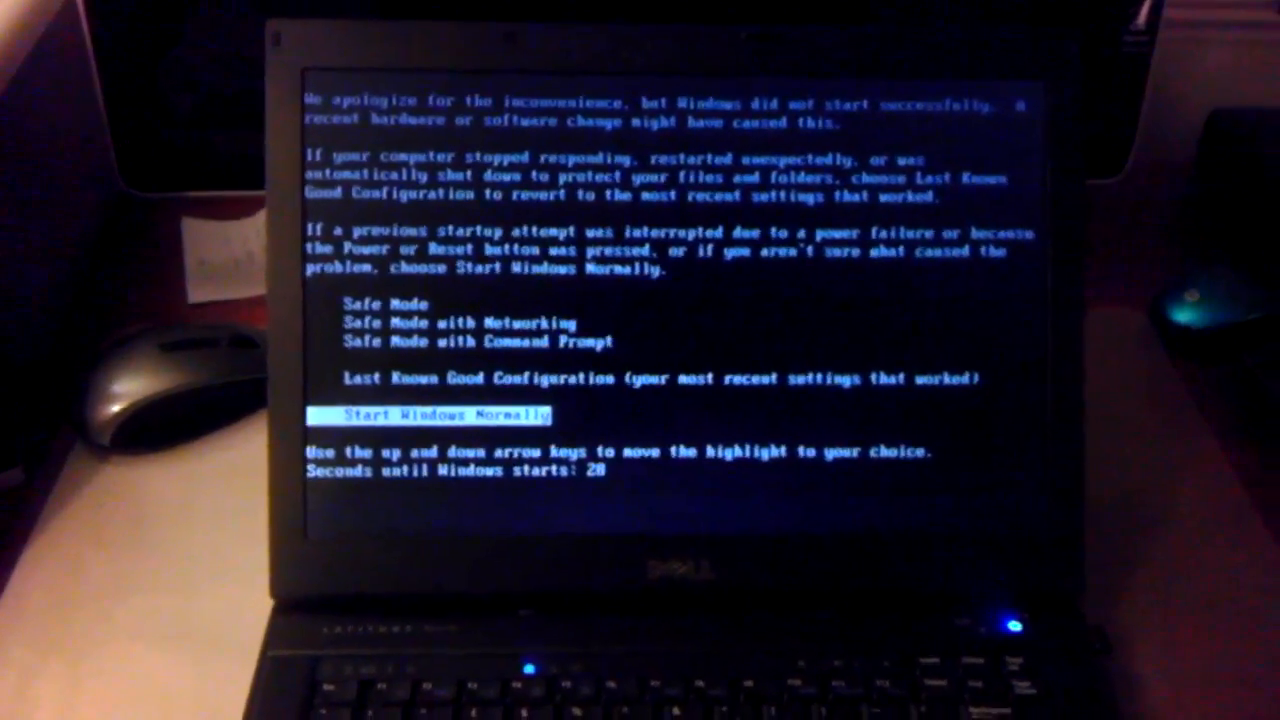
# Select Start Windows Normally in Windows Error Recovery and boot with it
pyautogui.press('up')
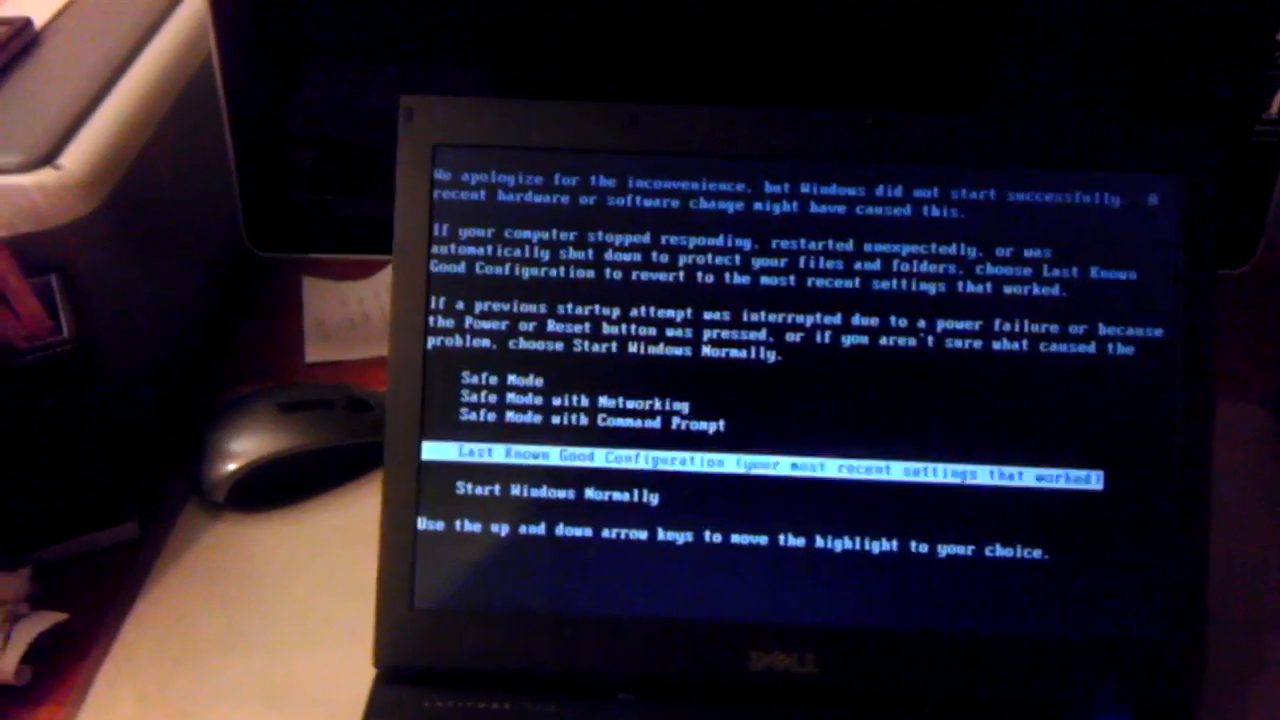
pyautogui.press('down')
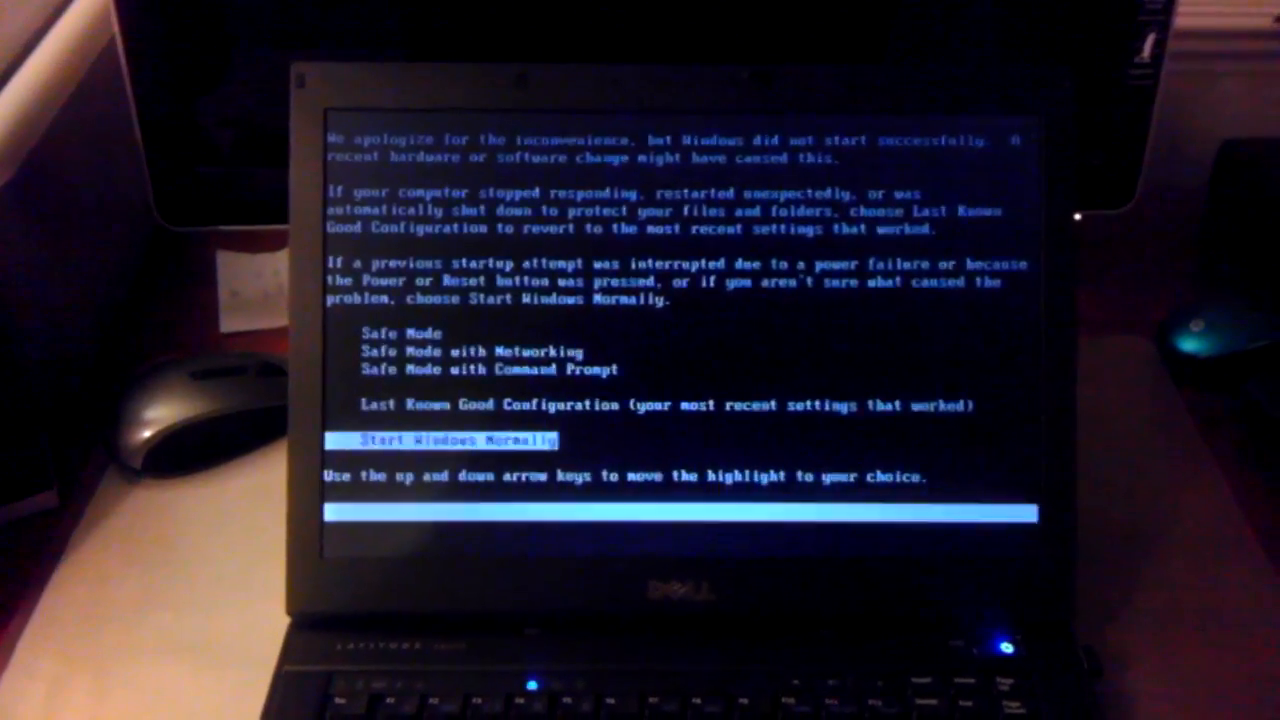
pyautogui.press('enter')
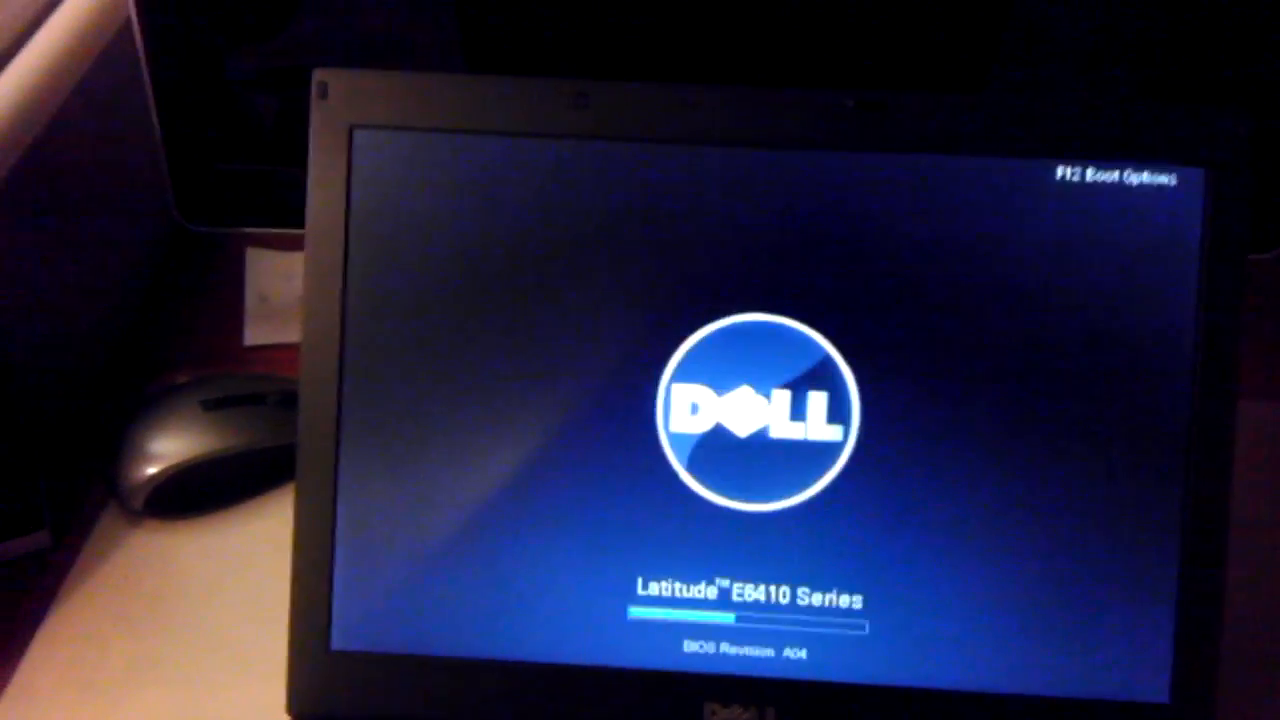
# Bring up the F12 one-time boot menu and move the selection down to Diagnostics
pyautogui.press('f12')
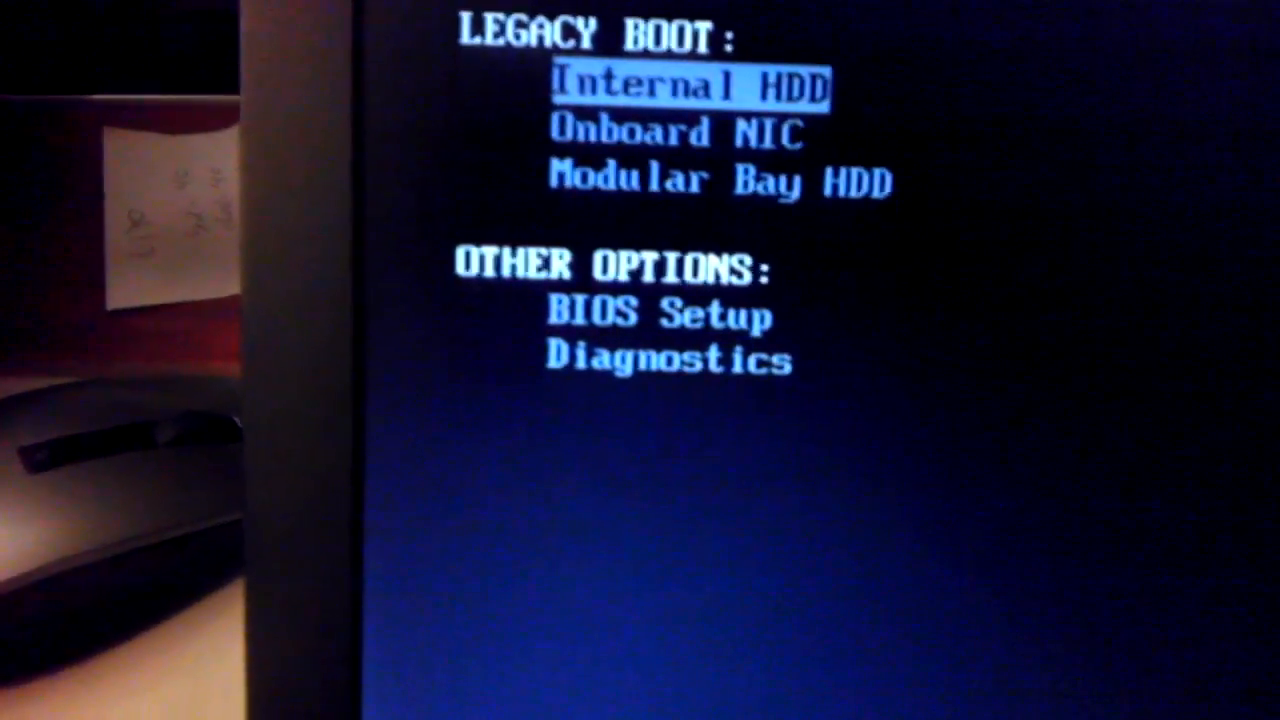
pyautogui.press('Down')
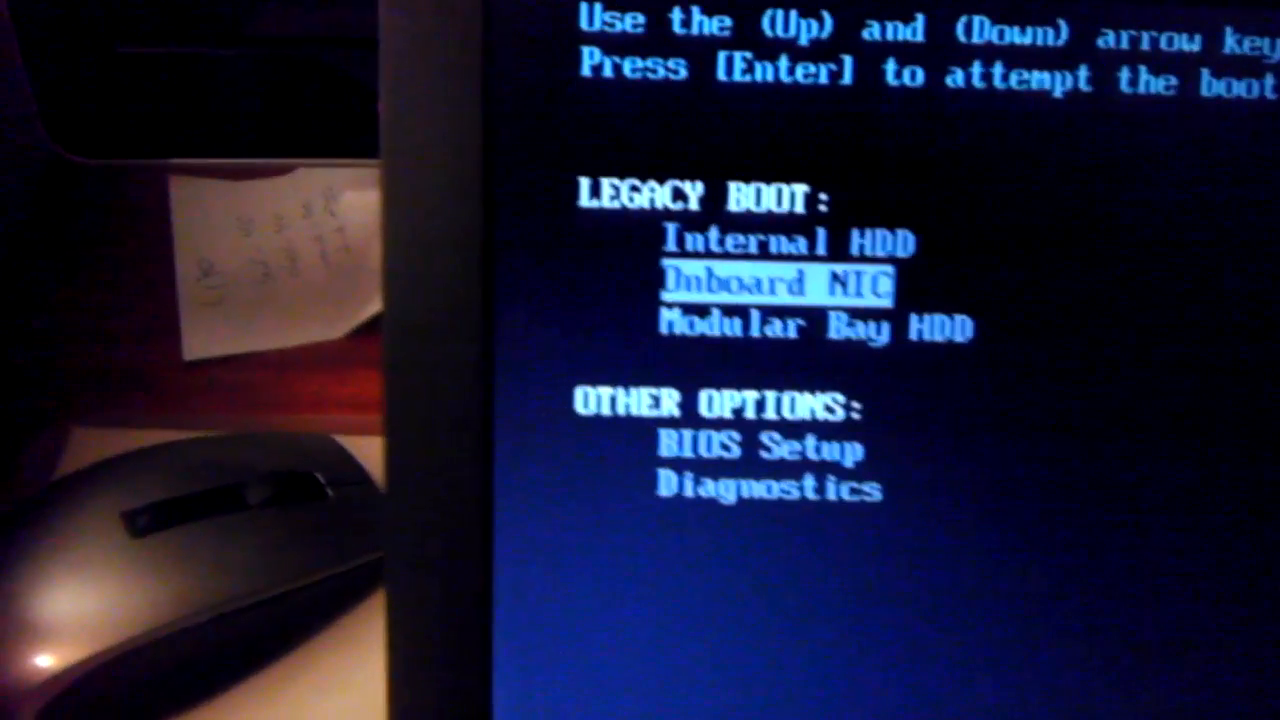
pyautogui.press('Down')
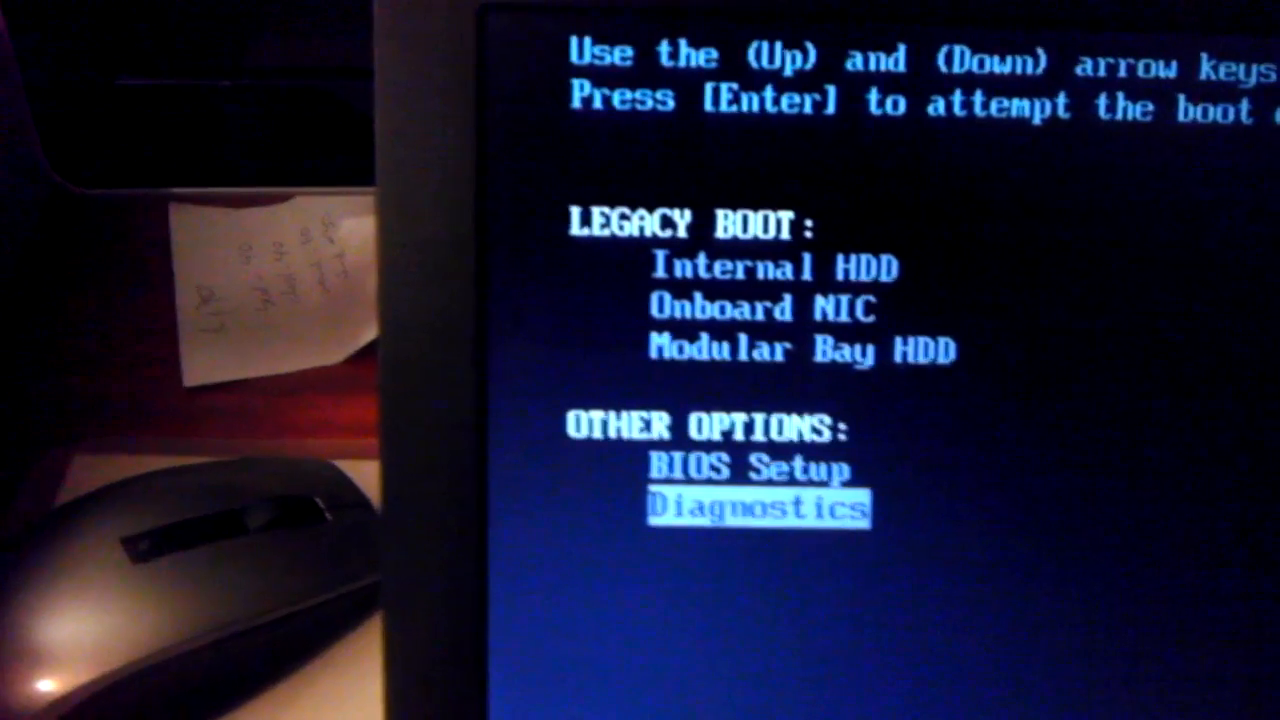
# Launch ePSA diagnostics so the hardware detect test passes and system tests start
pyautogui.press('Enter')
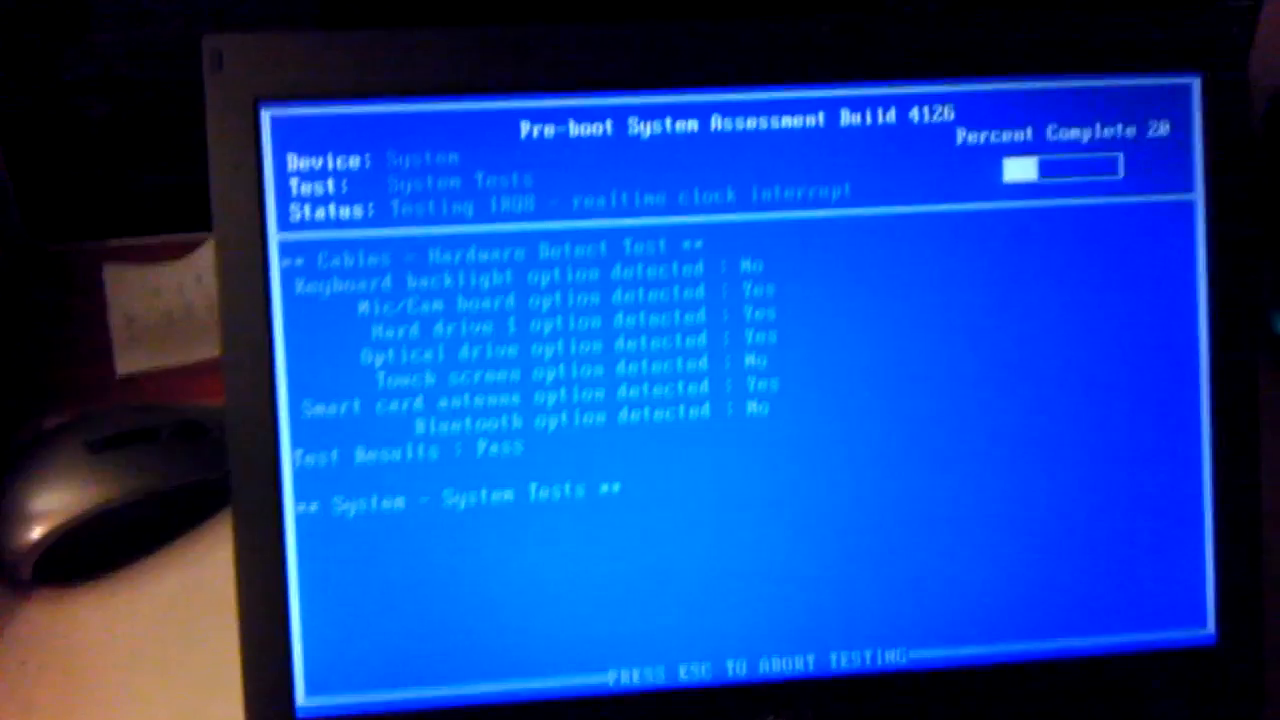